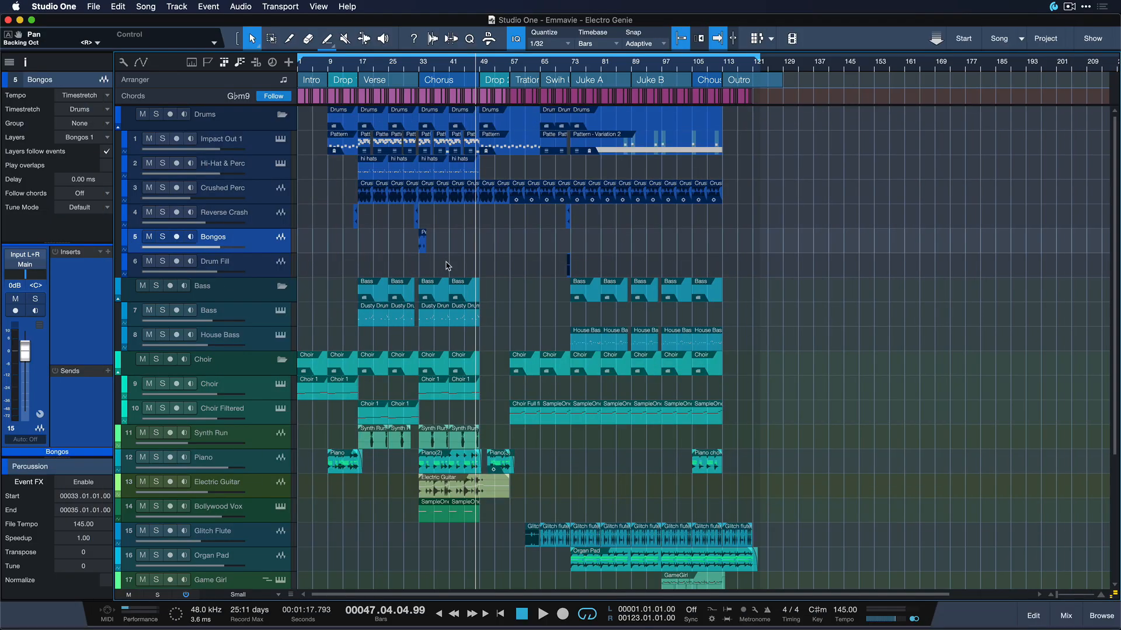
mouse_move(443, 264)
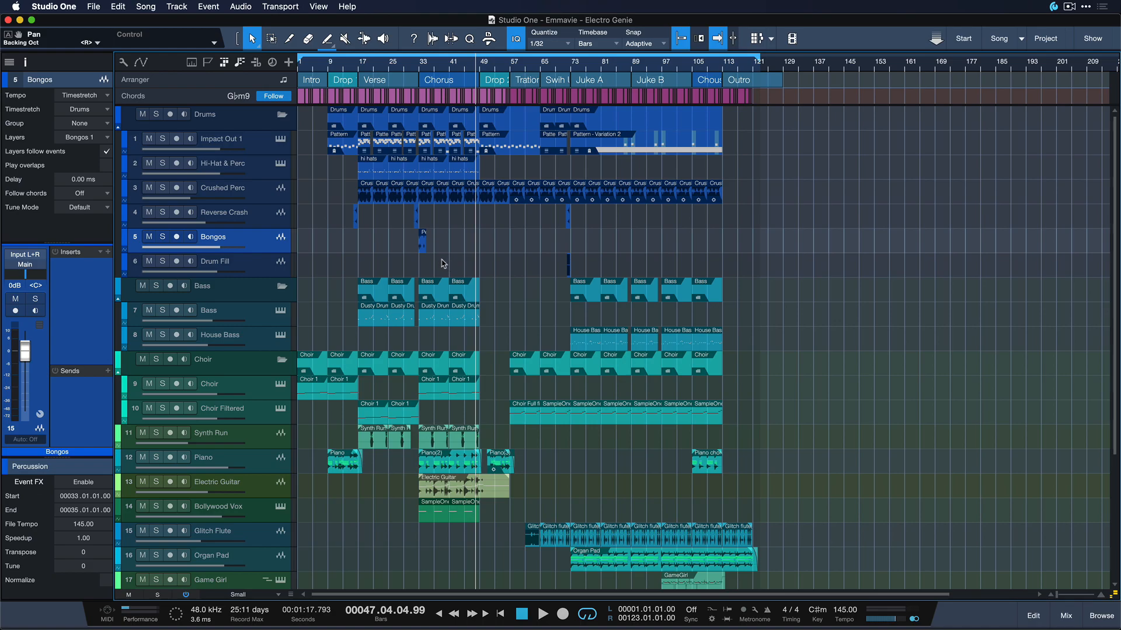
mouse_move(9, 63)
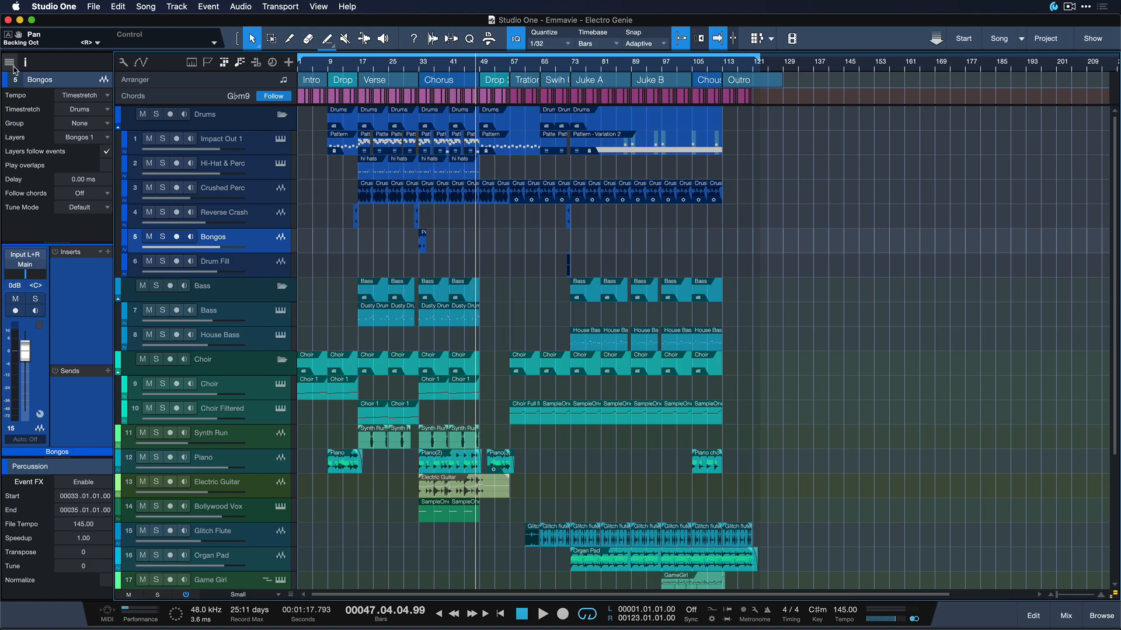
Show the full track list beside the arrangement of the Electro Genie song
left_click(9, 61)
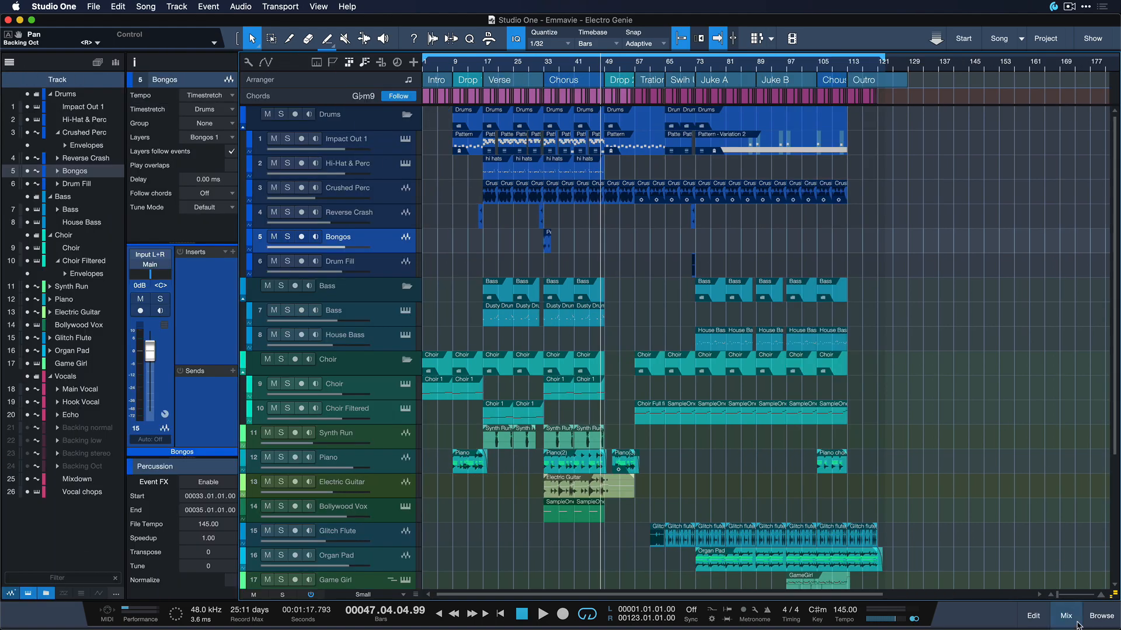
left_click(1067, 616)
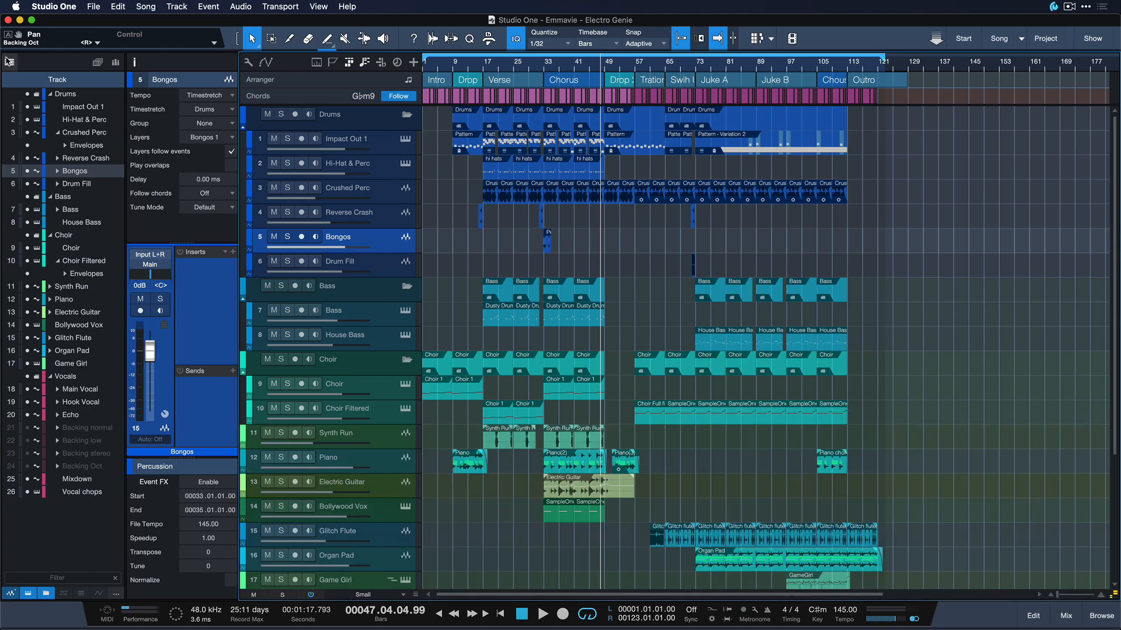
left_click(56, 6)
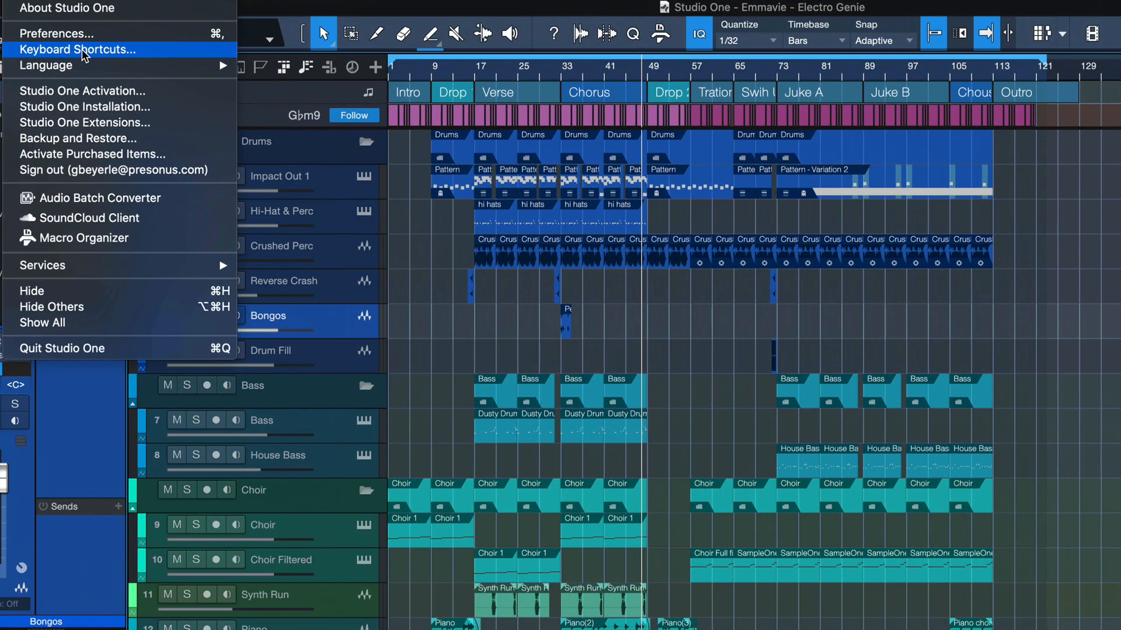
Assign Shift+Cmd+T as the Filter Tracks shortcut in Keyboard Shortcuts
left_click(77, 49)
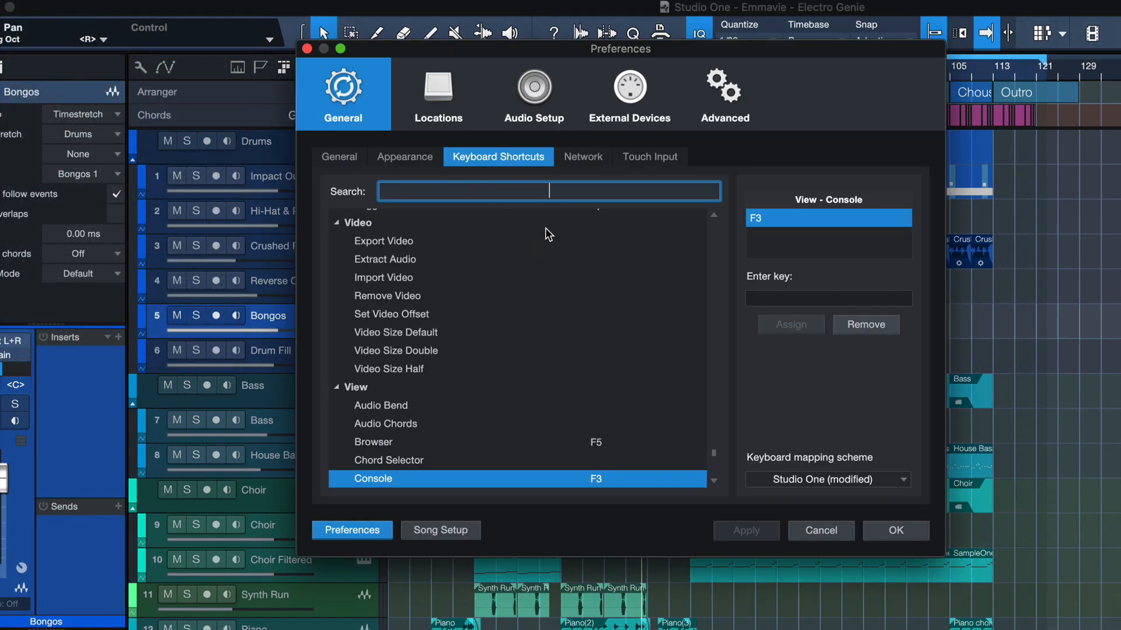
type("filter")
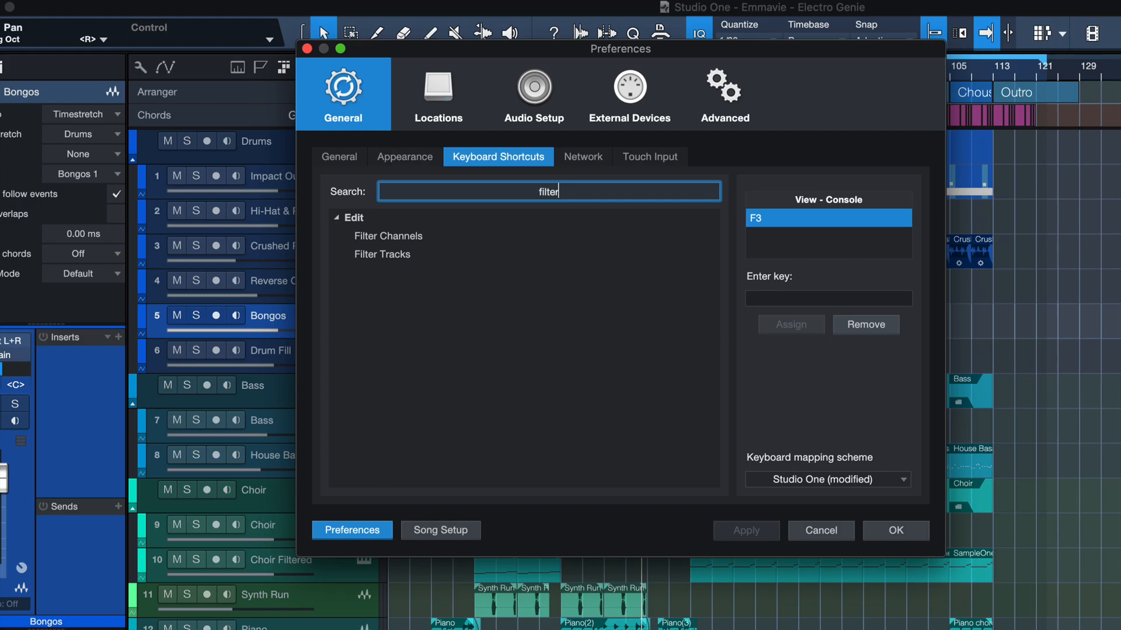
left_click(383, 255)
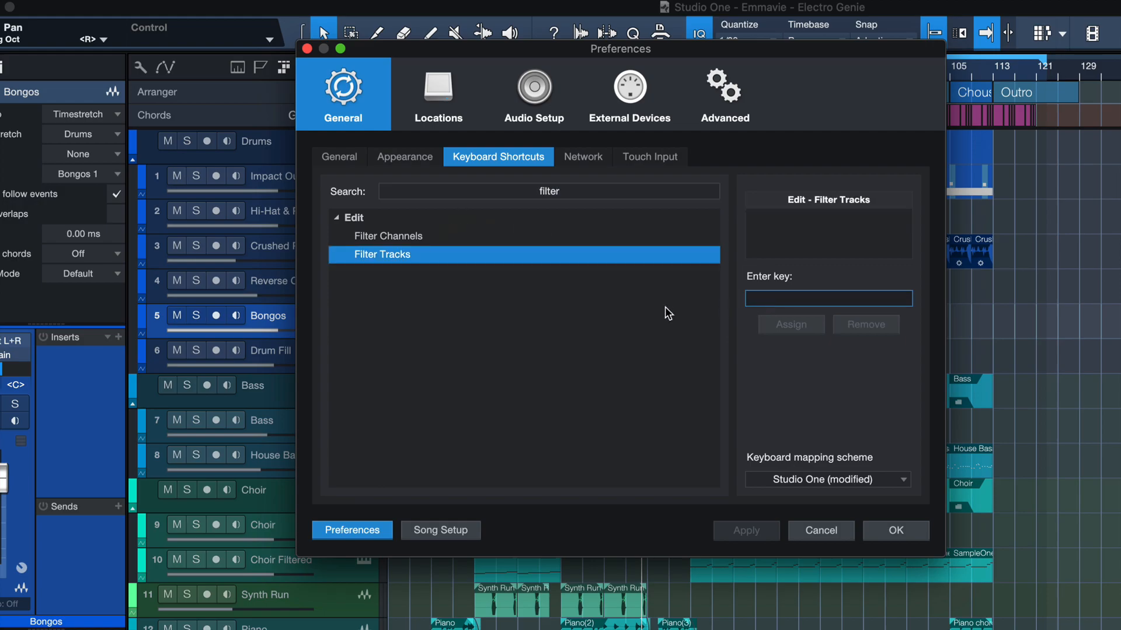
key("shift+cmd+t")
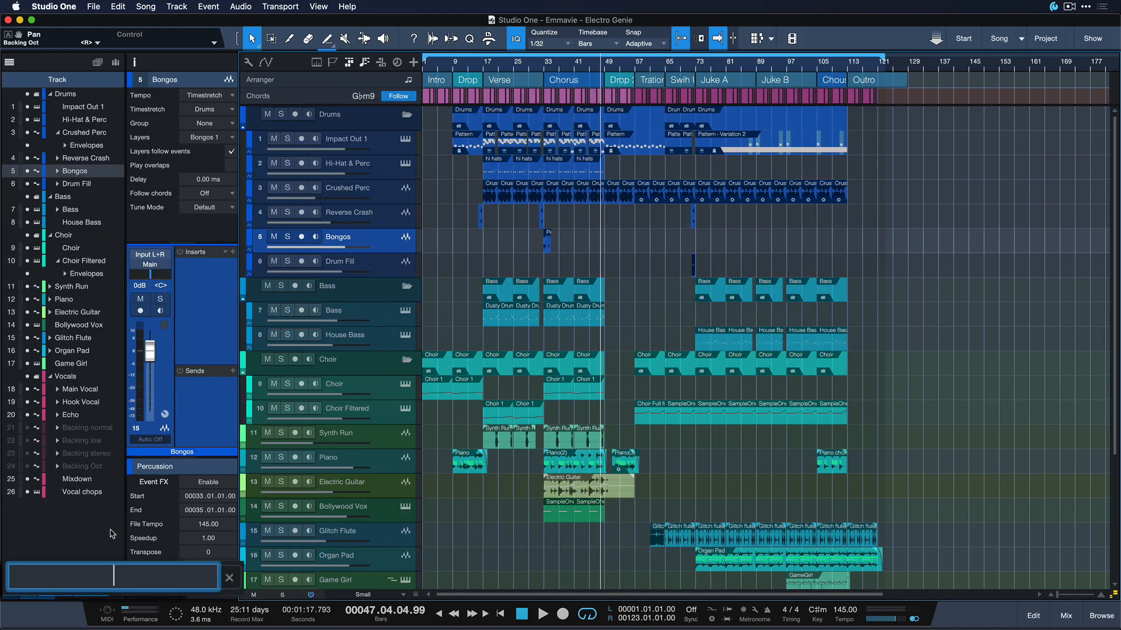
mouse_move(601, 419)
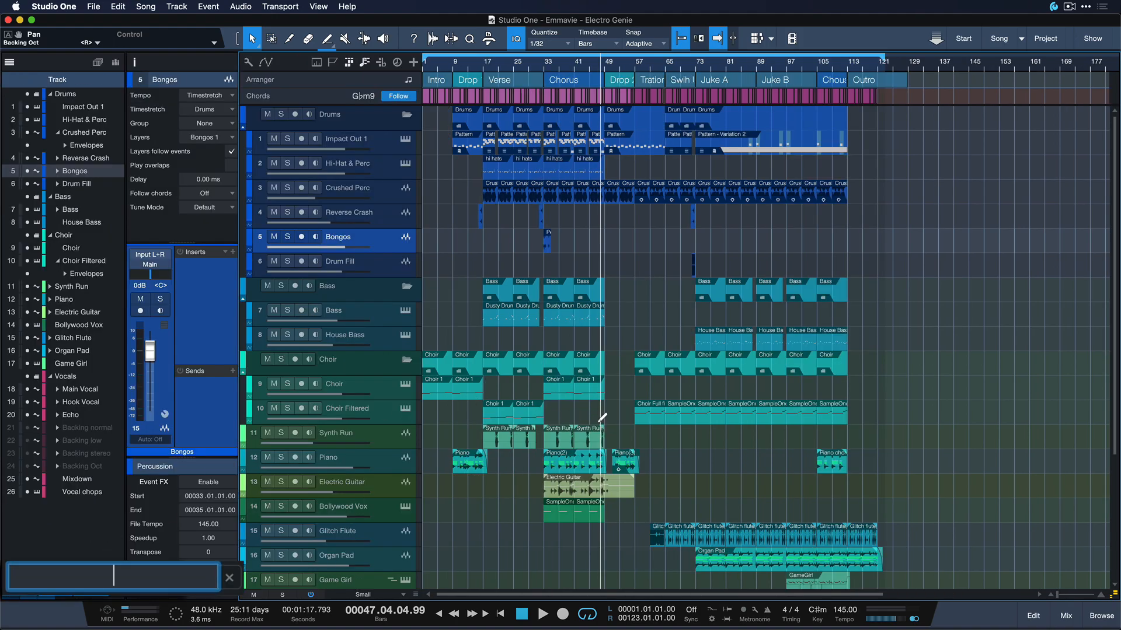
scroll("down", 3)
type("organ")
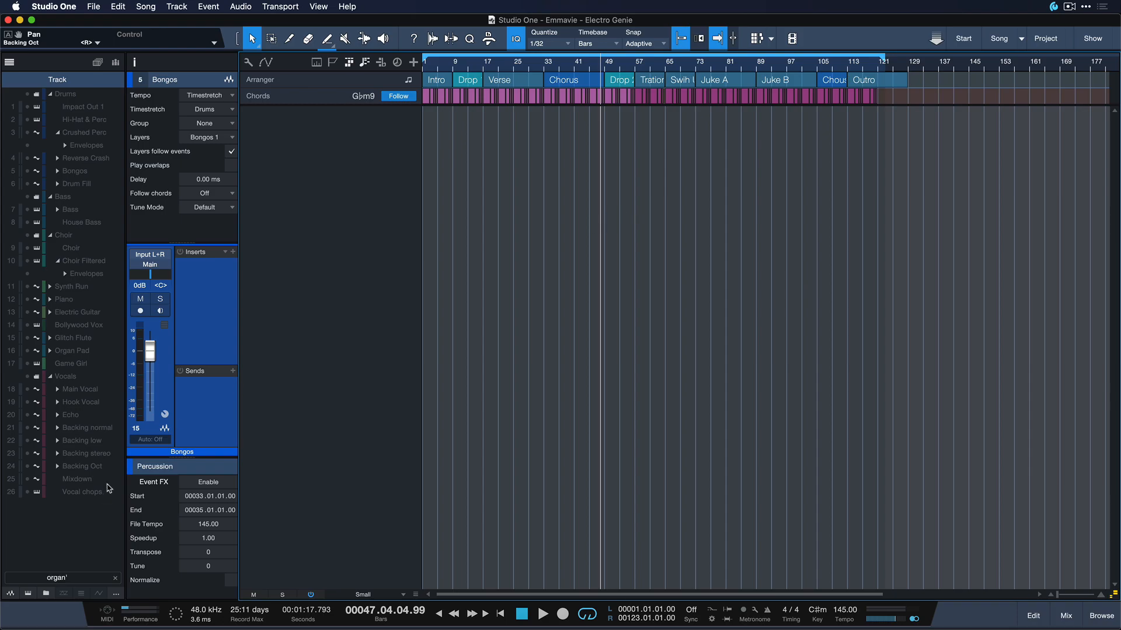
left_click(73, 351)
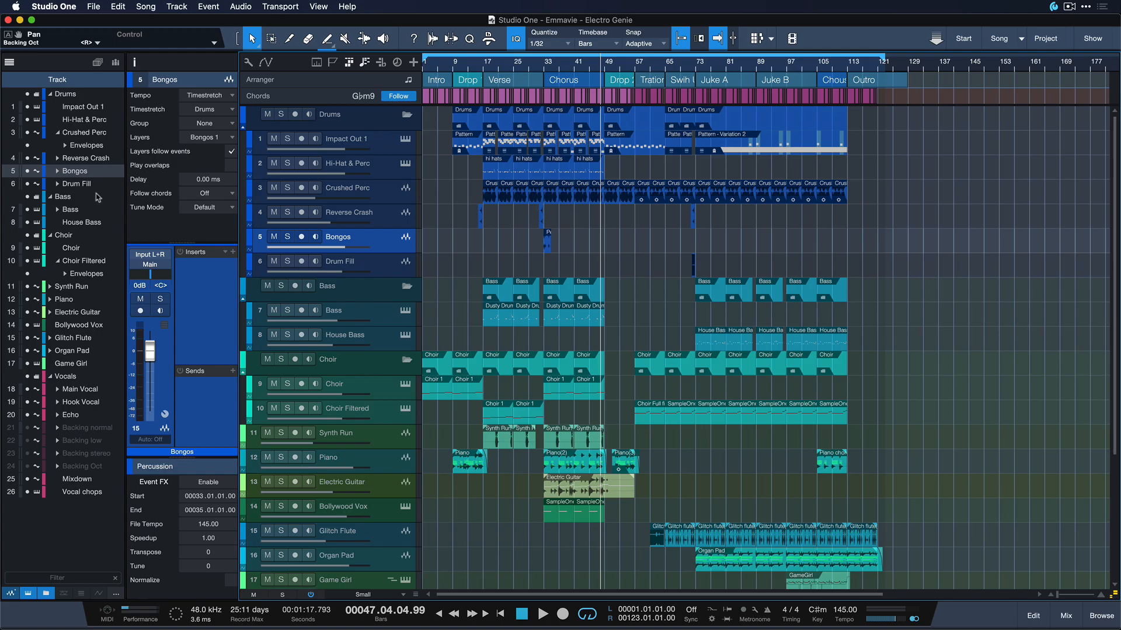
Create a new macro in the Macro Organizer containing Filter Tracks, ready for its filter argument
left_click(71, 9)
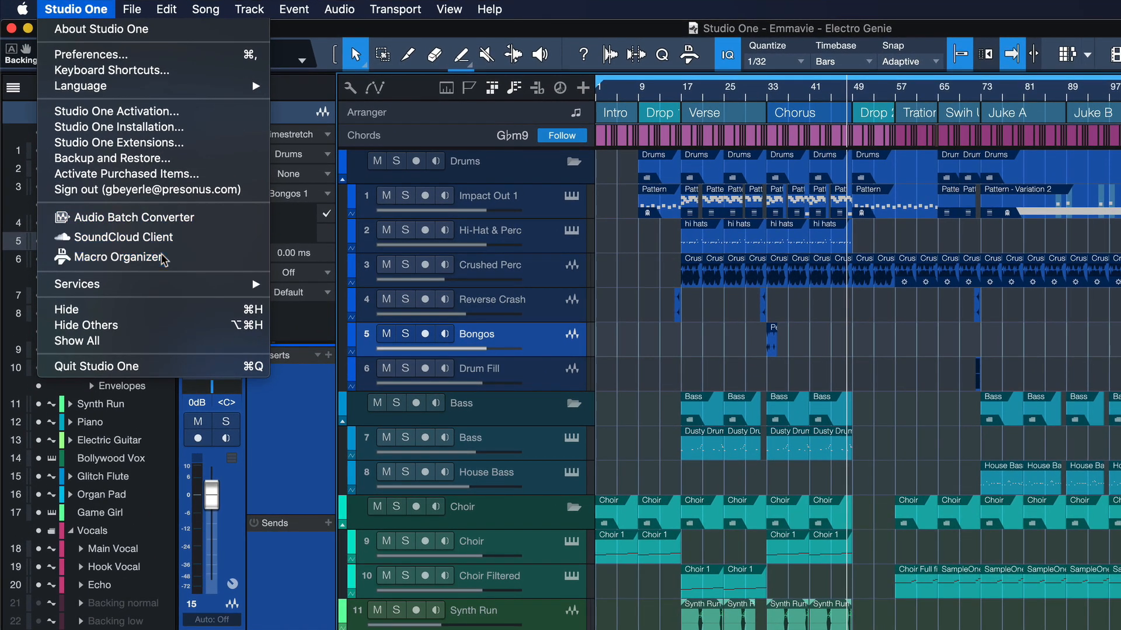
left_click(119, 257)
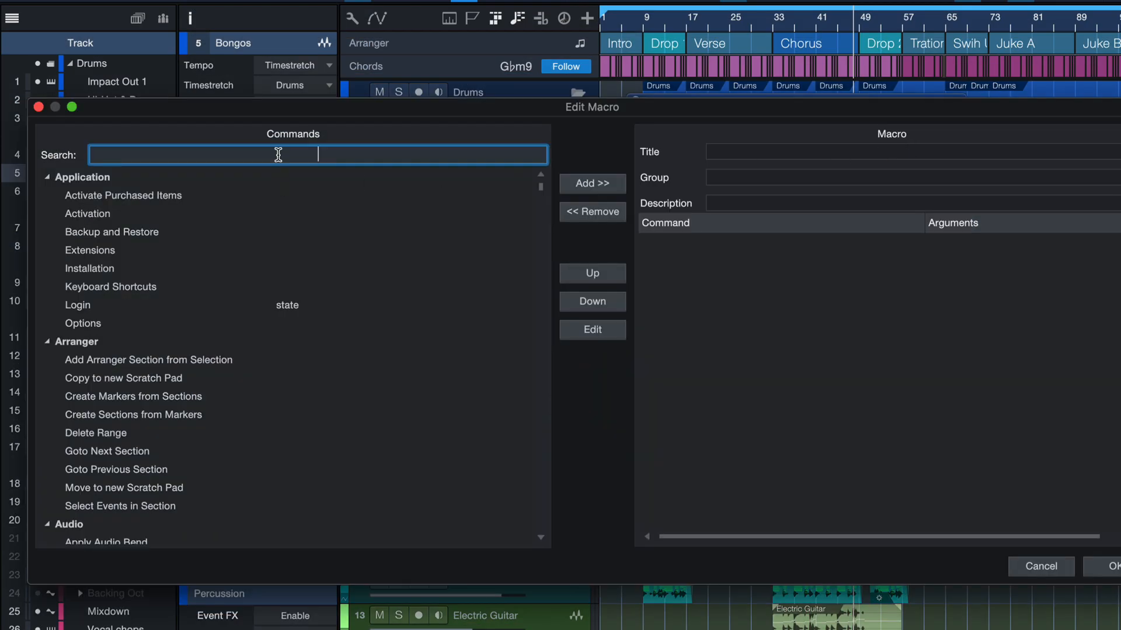
type("filter ta")
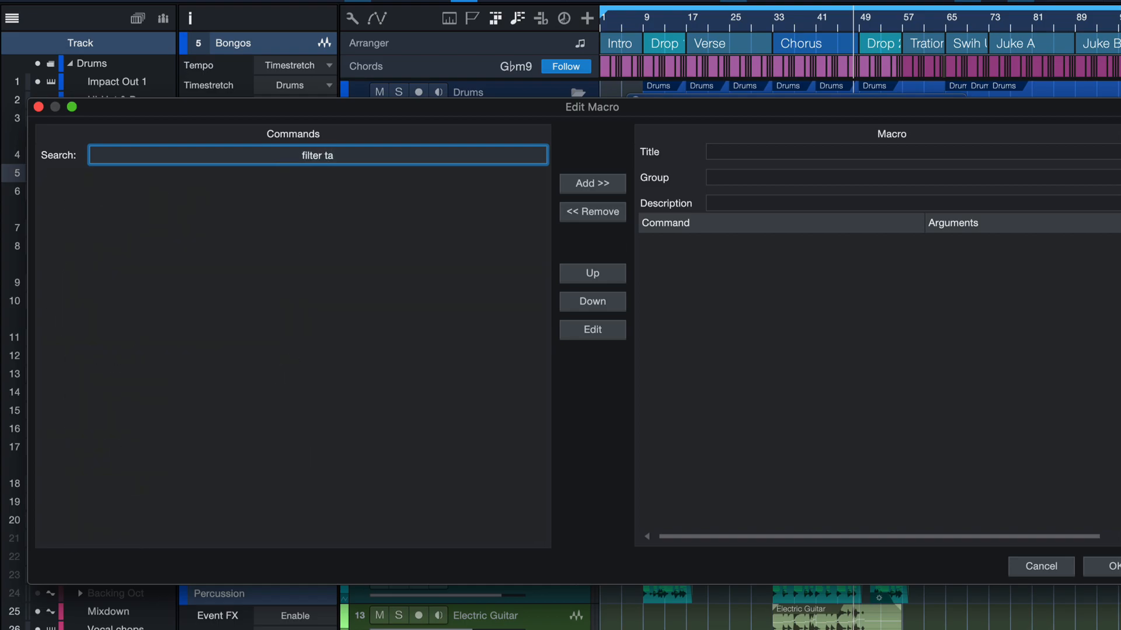
key("Backspace")
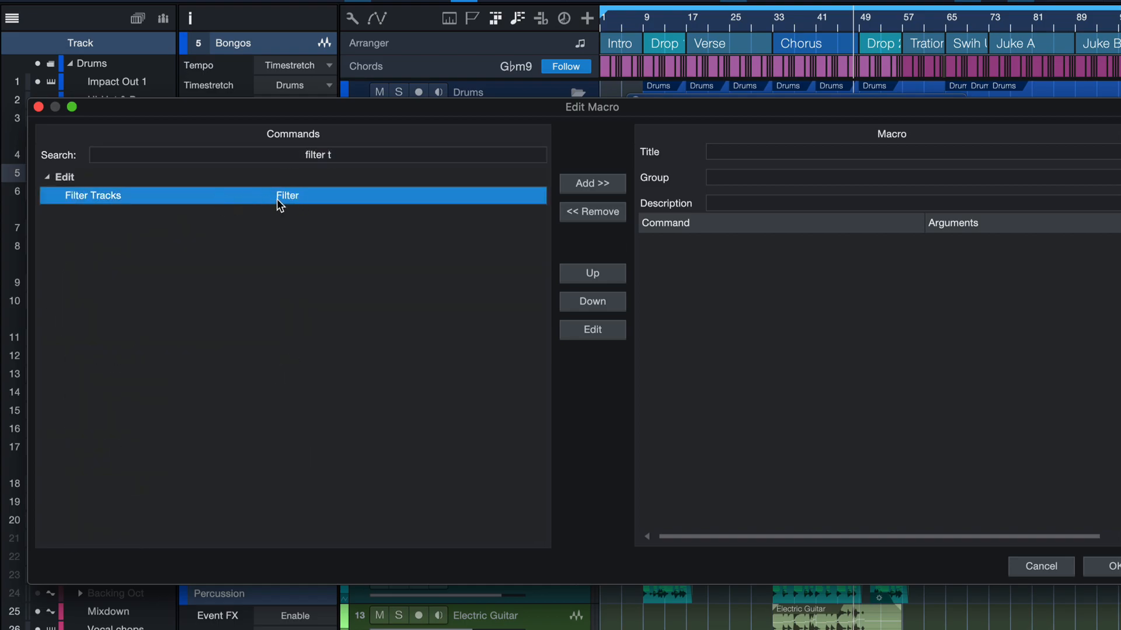
left_click(592, 183)
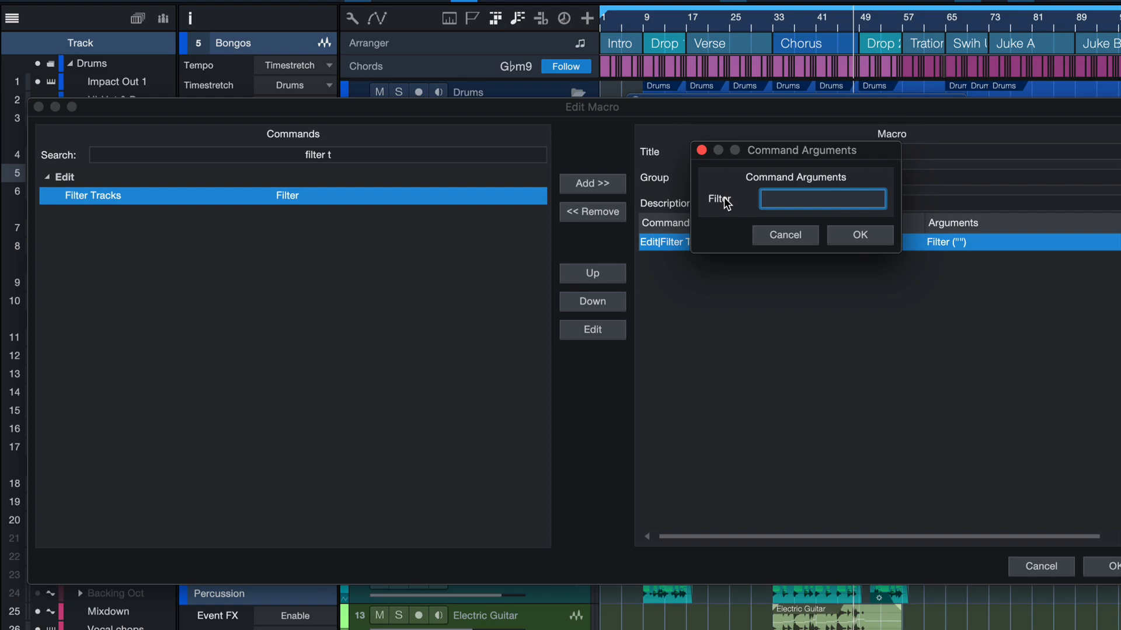
left_click(823, 198)
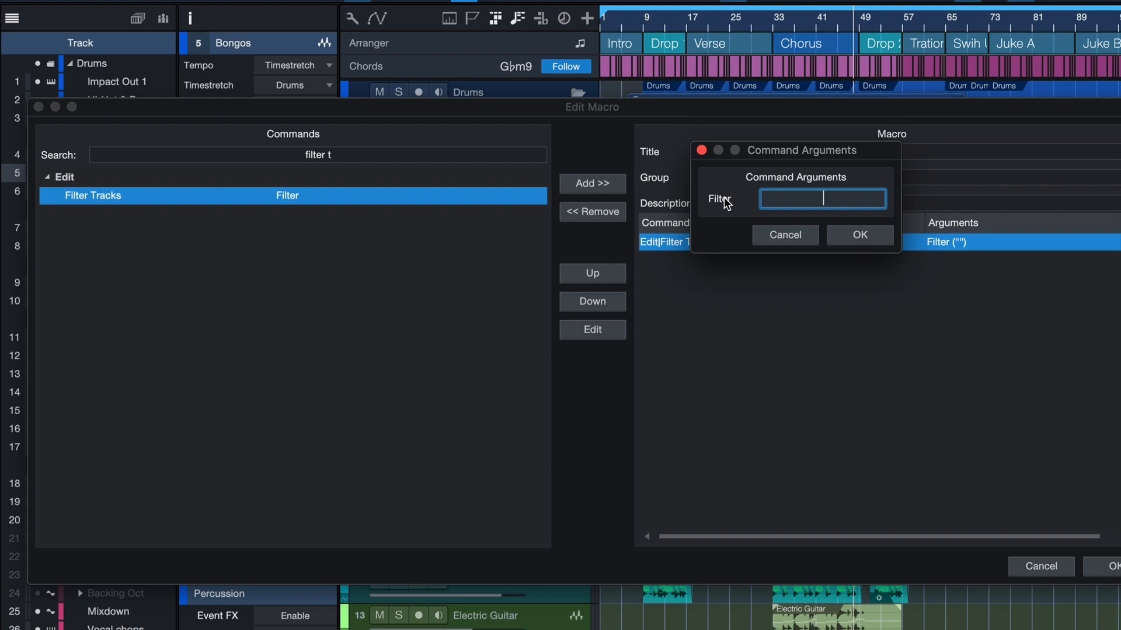